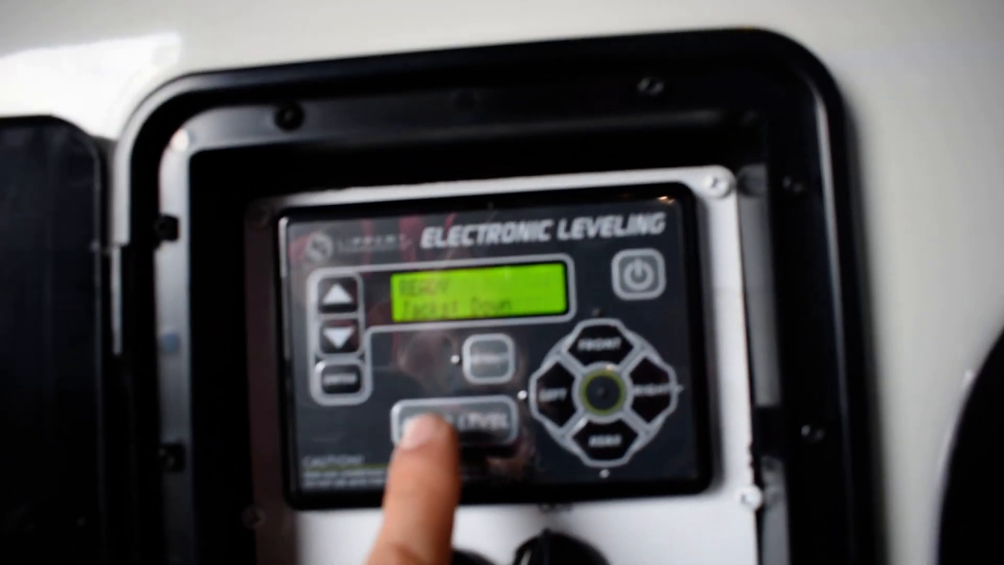
{"action": "left_click", "coordinate": [441, 432]}
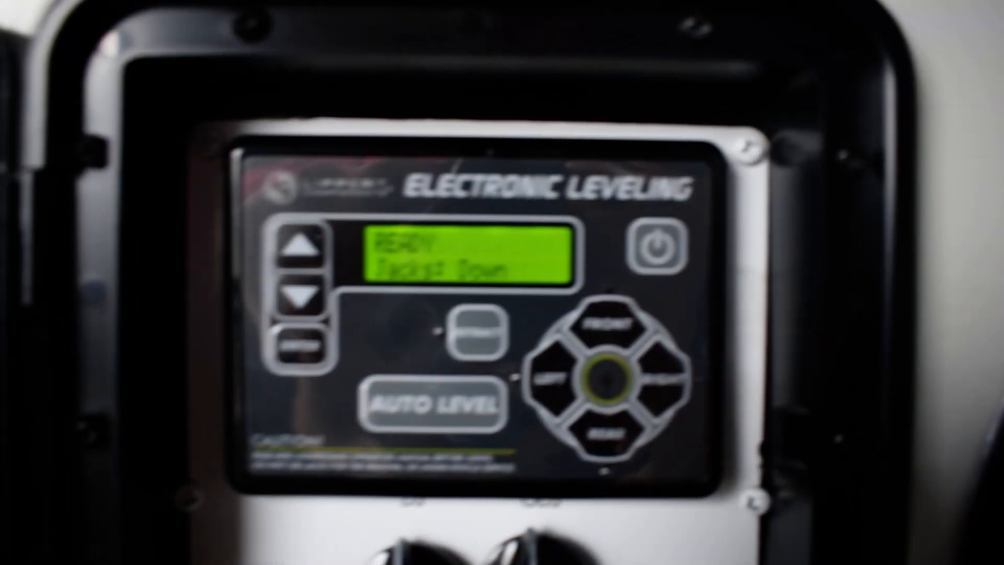